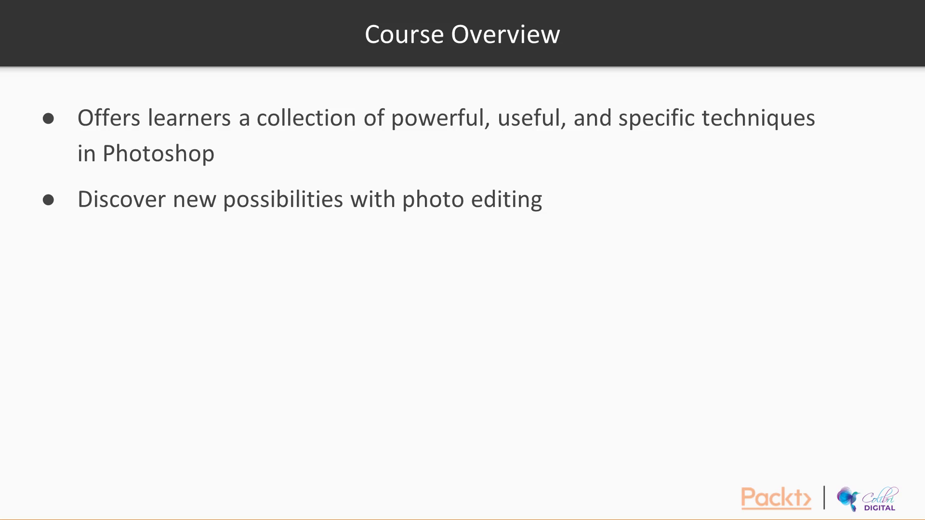
Advance the Course Overview slide to its next bullet point
key("Right")
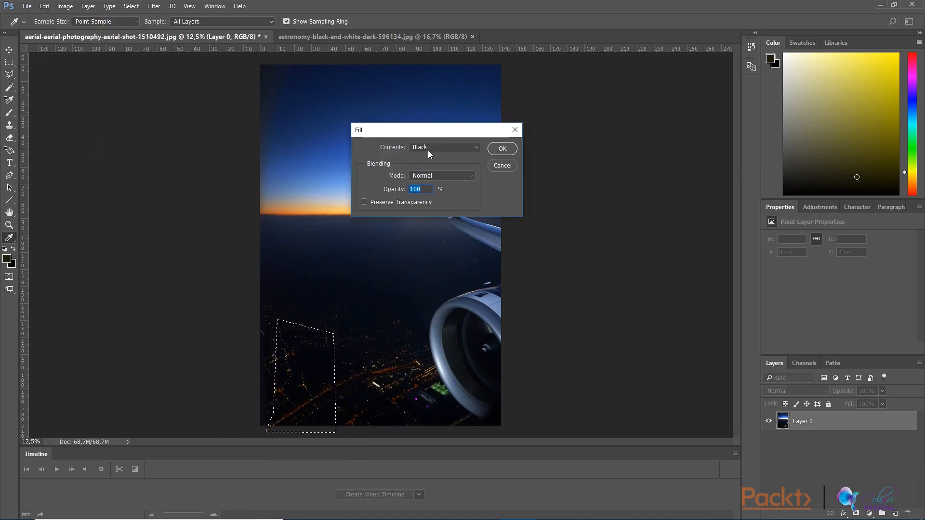
Fill the marked city-lights selection with black via the Fill dialog
left_click(443, 147)
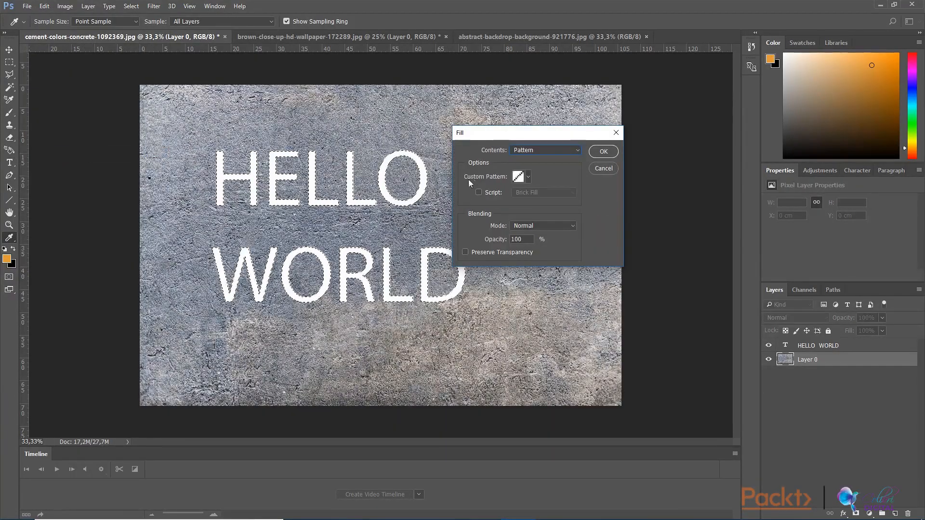
left_click(528, 177)
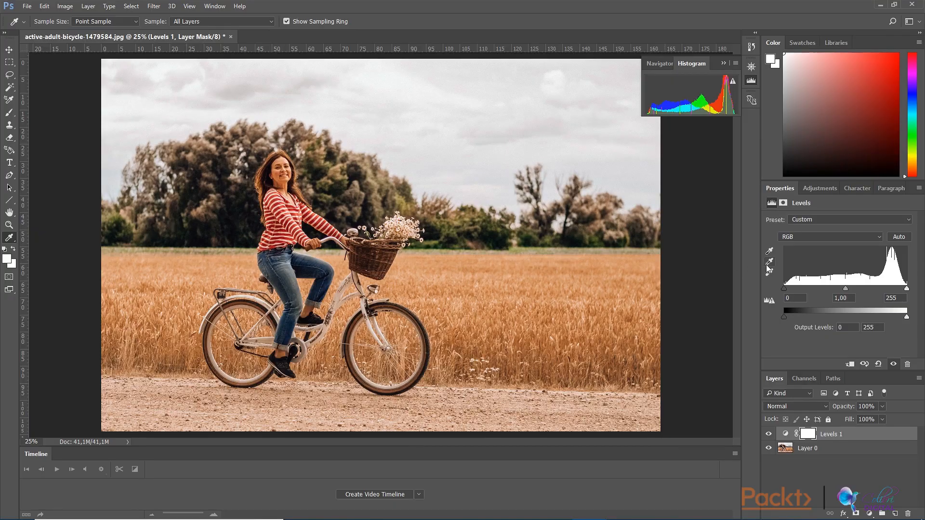
mouse_move(769, 262)
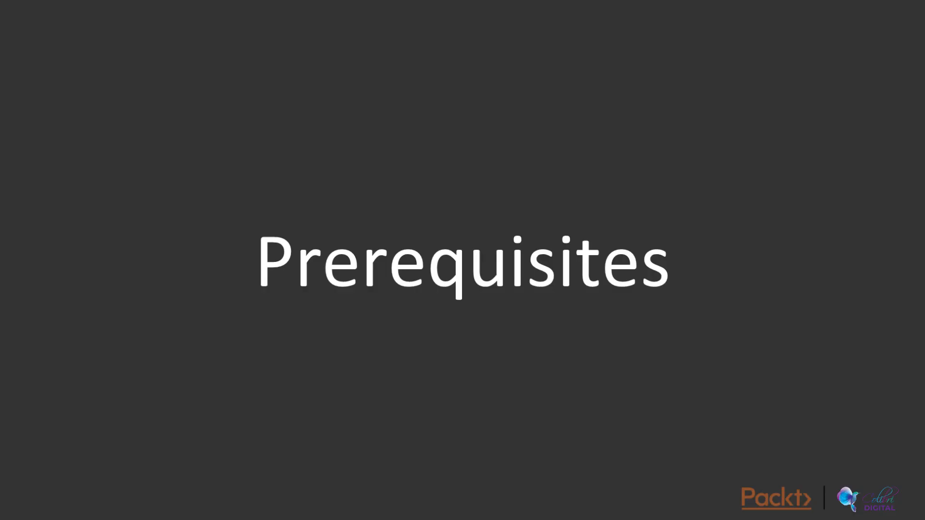
Advance from Prerequisites through Minimum Hardware Requirements to the Goals slide
key("Right")
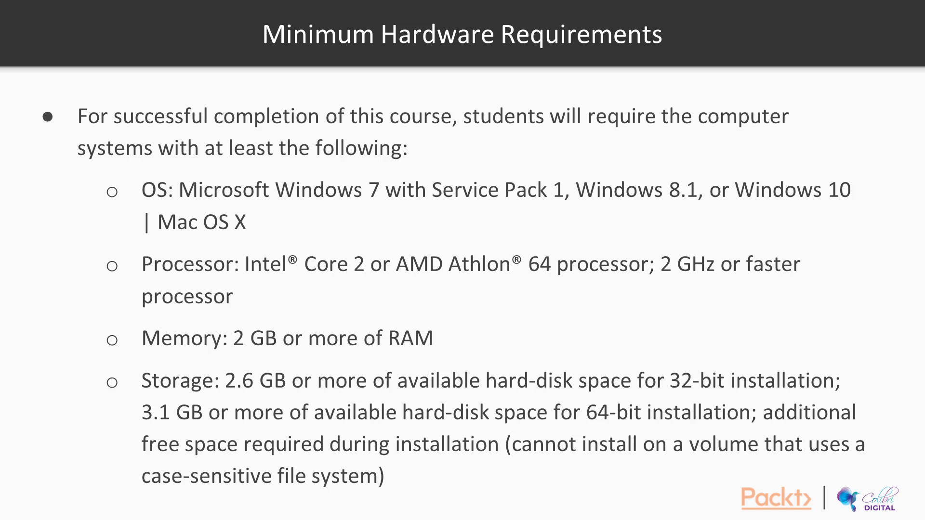
key("Right")
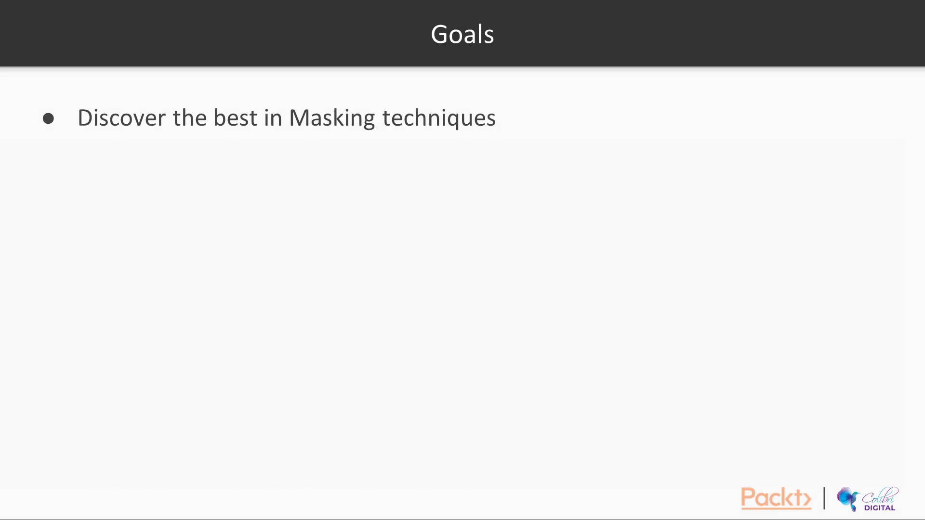
Reveal the remaining goals: layers, object removal, resizing and newest re-touching techniques
key("Right")
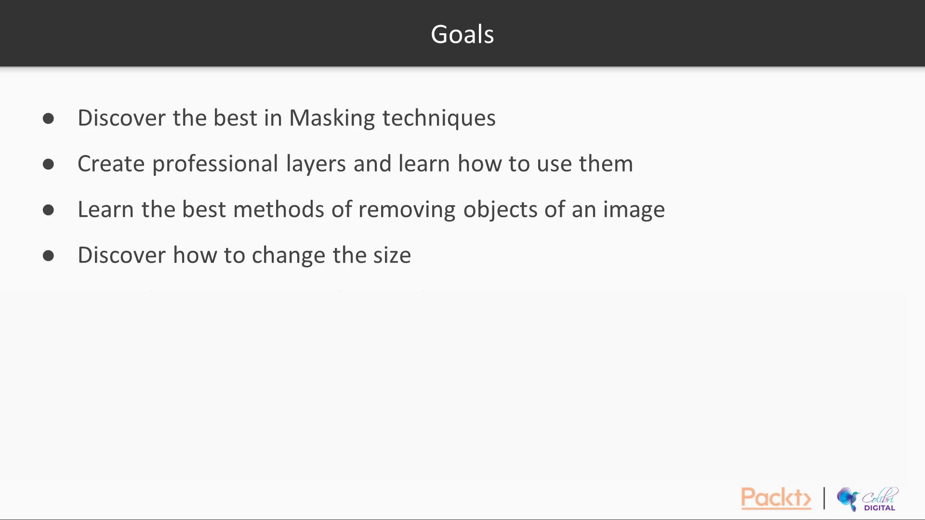
key("Right")
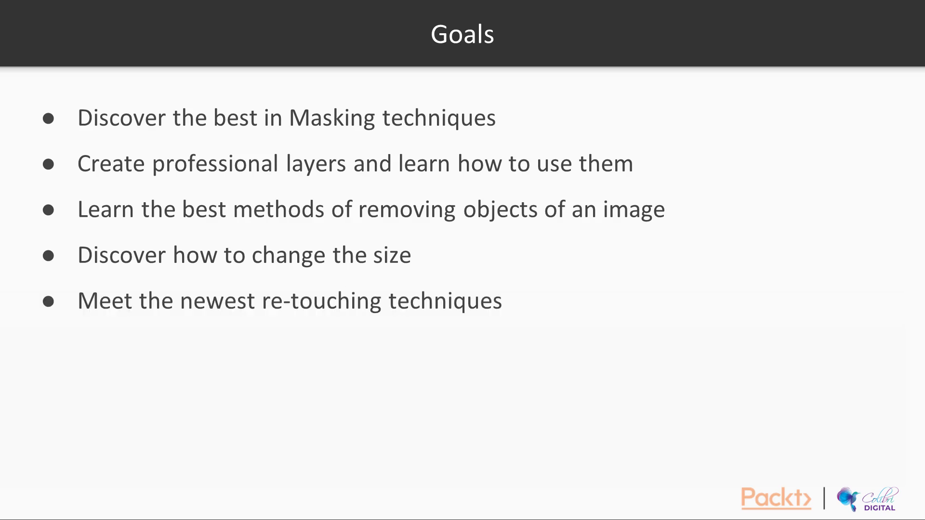